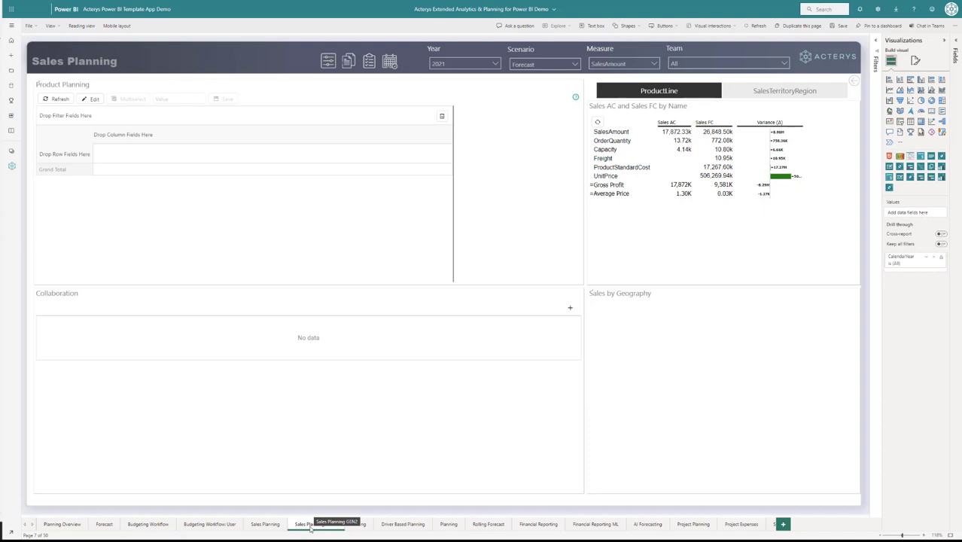
Select the Product Planning Acterys Matrix visual to view its Rows, Columns and Values
left_click(314, 524)
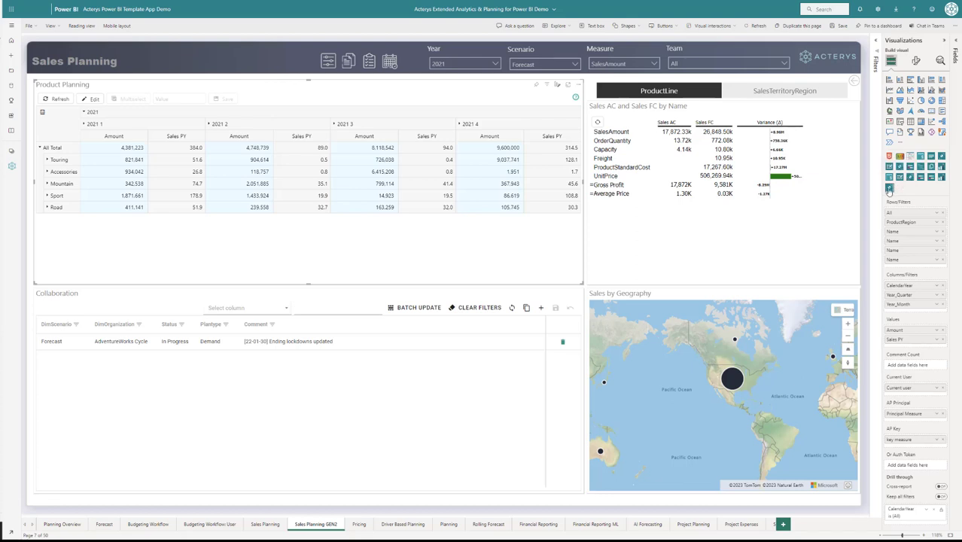
mouse_move(888, 176)
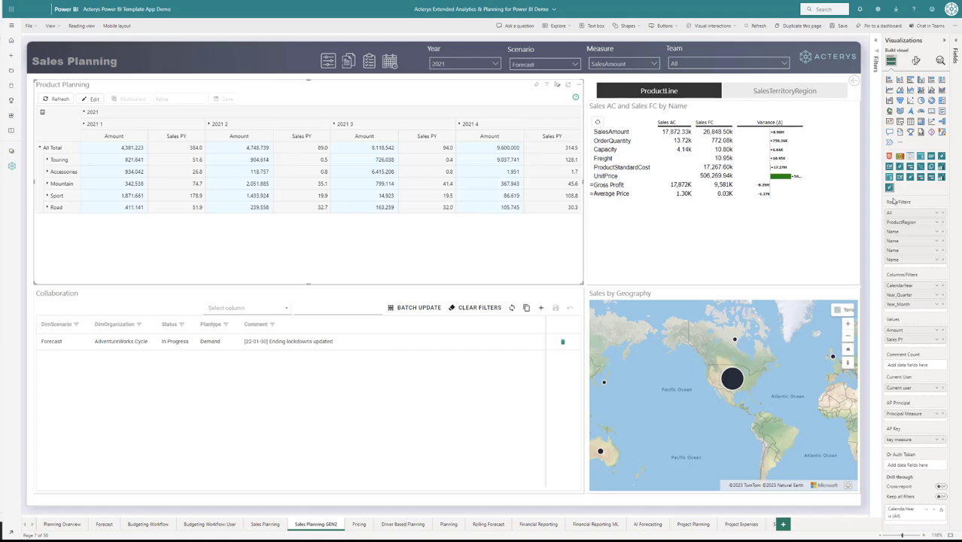
mouse_move(848, 231)
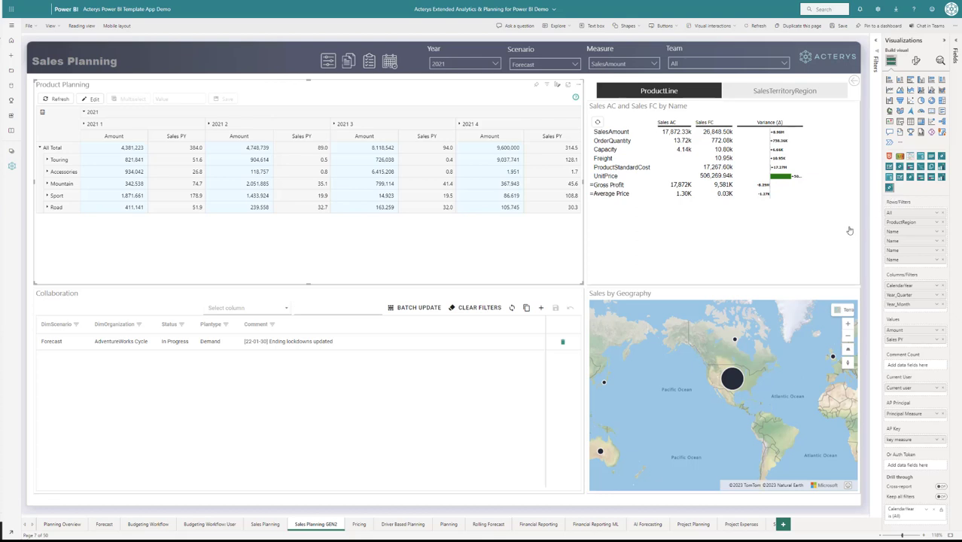
mouse_move(435, 276)
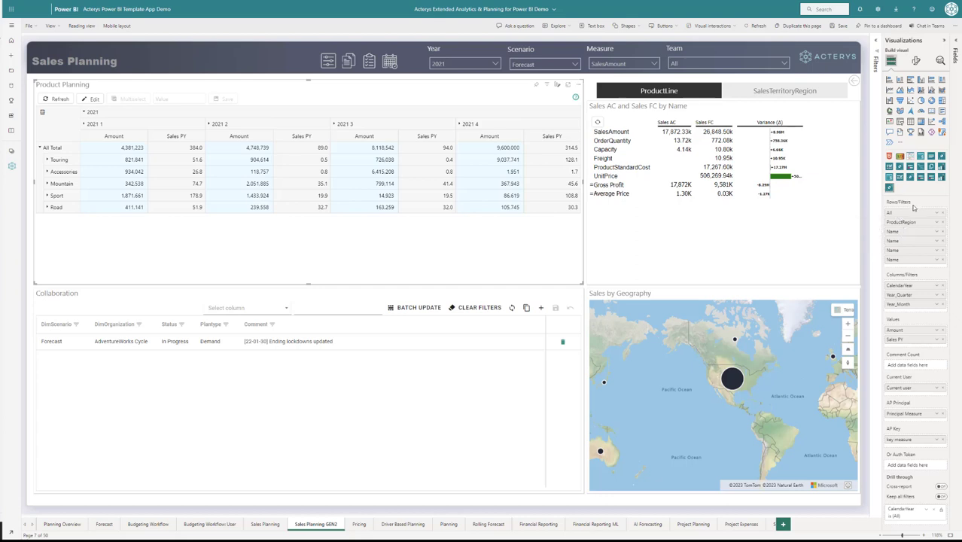
mouse_move(908, 200)
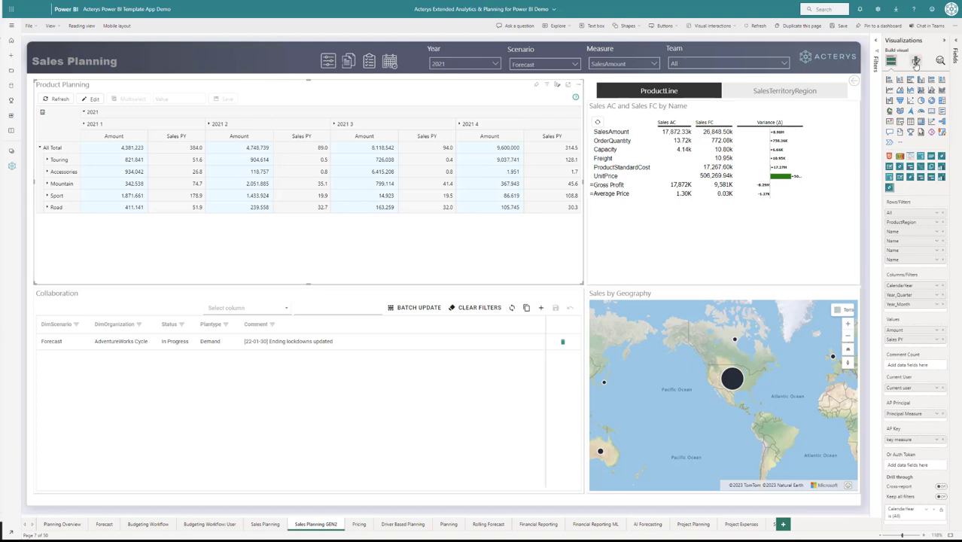
Show the matrix's Values Calculation settings, with Sum for Amount and Sales PY
left_click(915, 60)
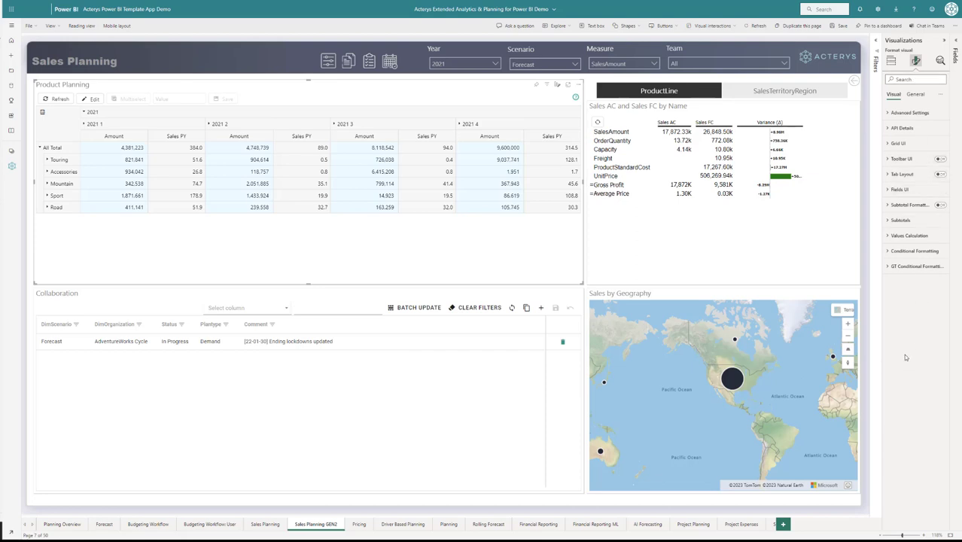
left_click(909, 235)
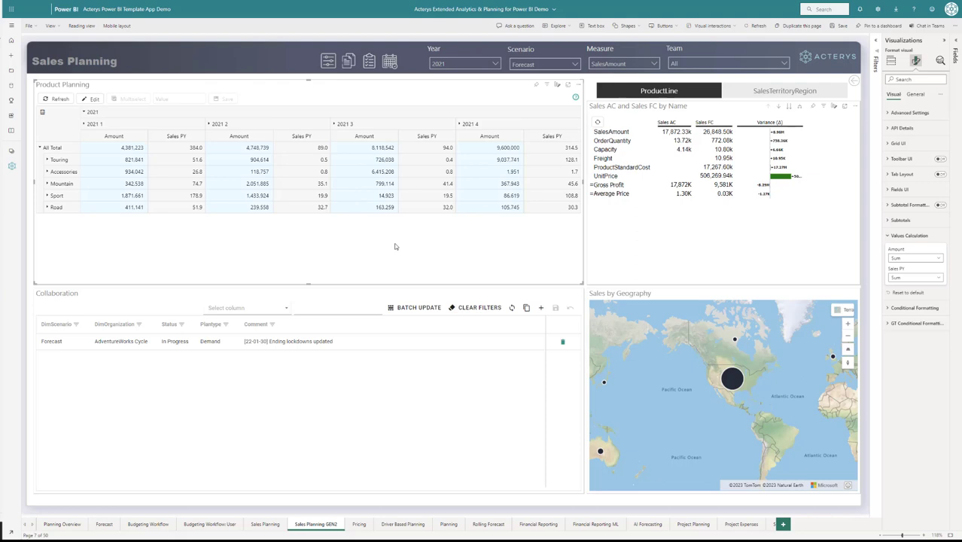
mouse_move(294, 217)
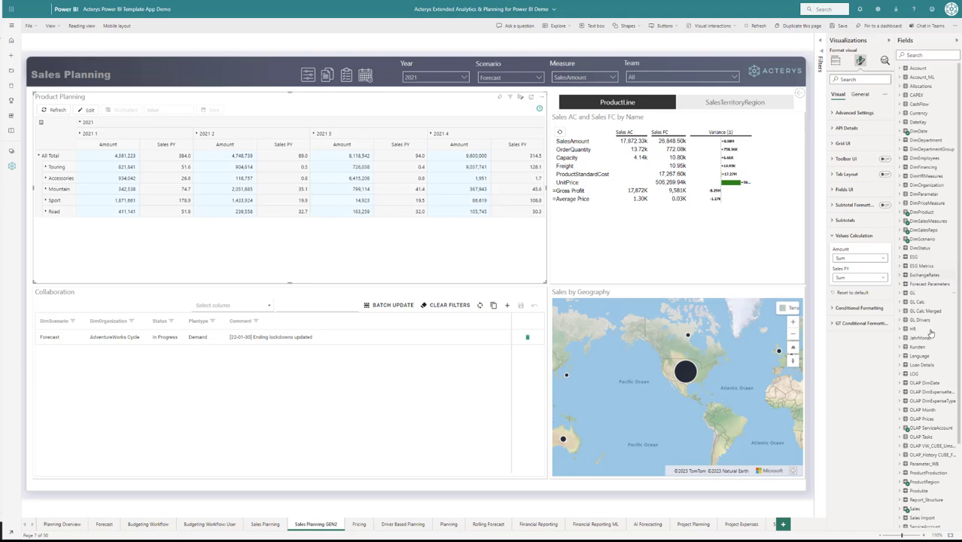
Tick the Forecasting Accuracy measure in the Fields list to add it to Values
scroll("down", 3)
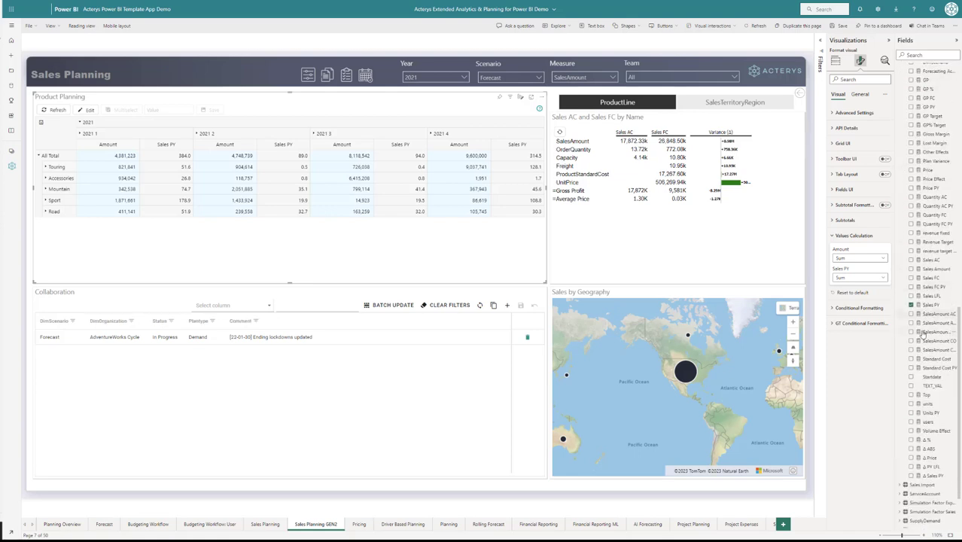
scroll("up", 3)
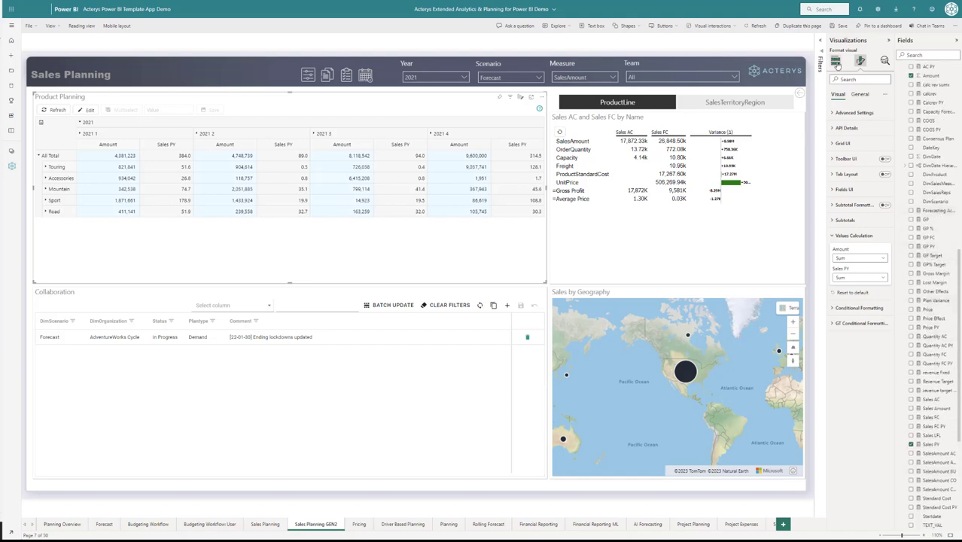
left_click(833, 58)
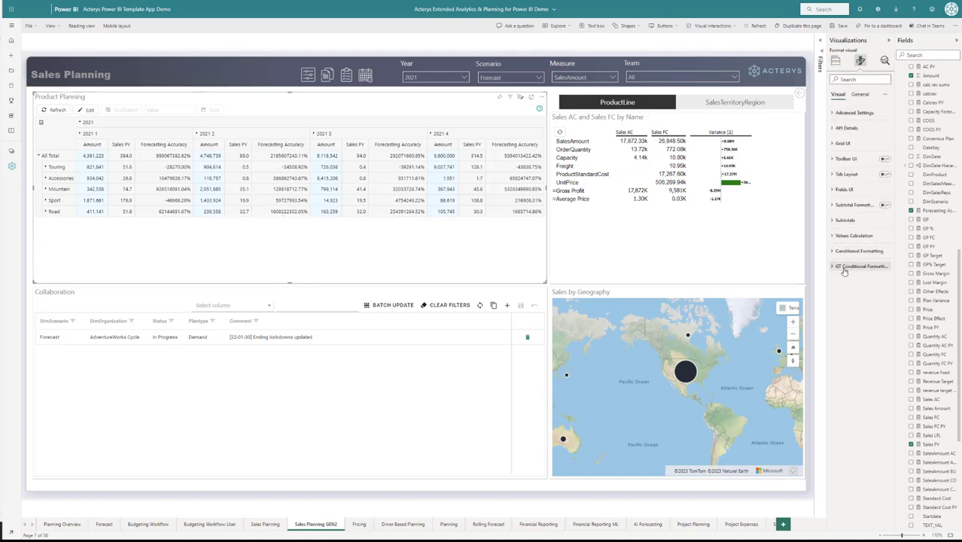
Change Forecasting Accuracy's value calculation to DAX Rollup
left_click(854, 235)
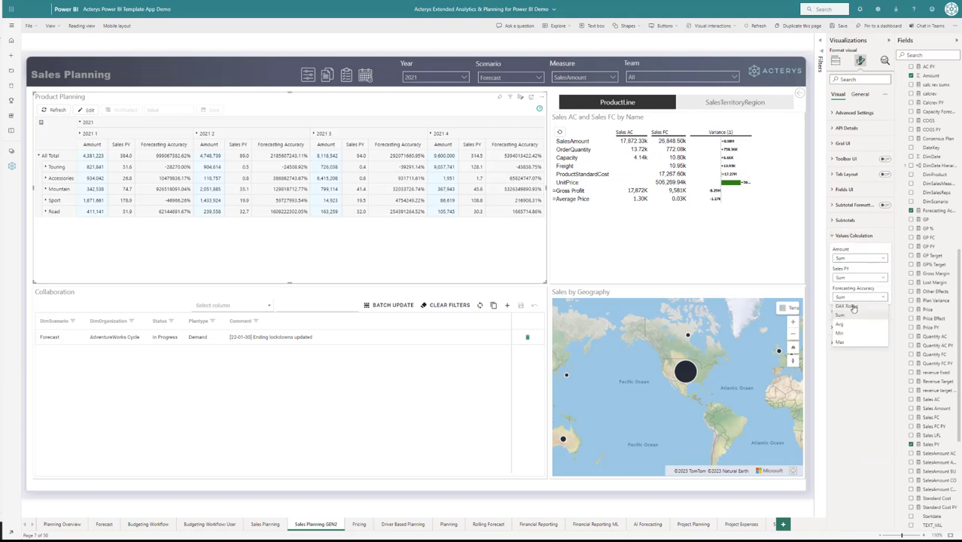
left_click(859, 295)
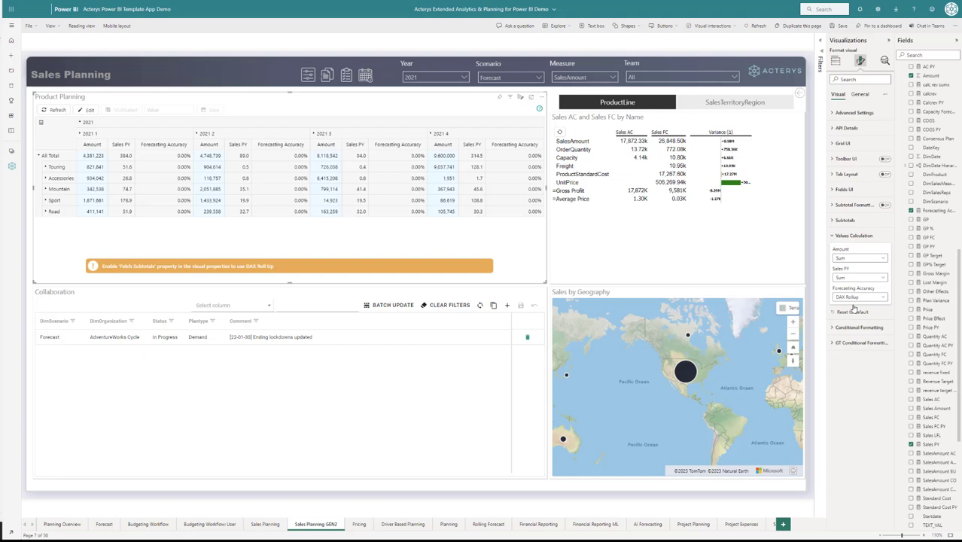
mouse_move(467, 233)
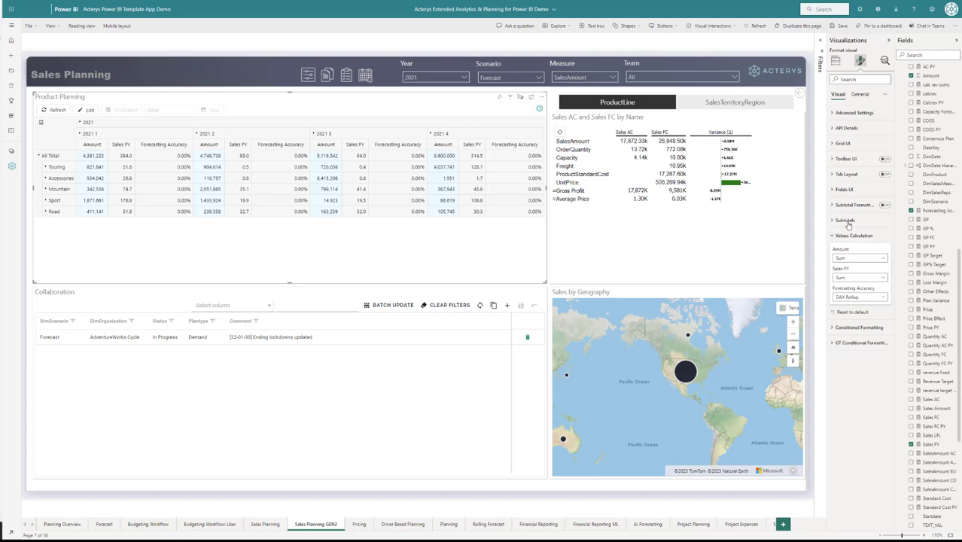
Expand the matrix's Subtotals settings to switch on Fetch Subtotals
left_click(844, 219)
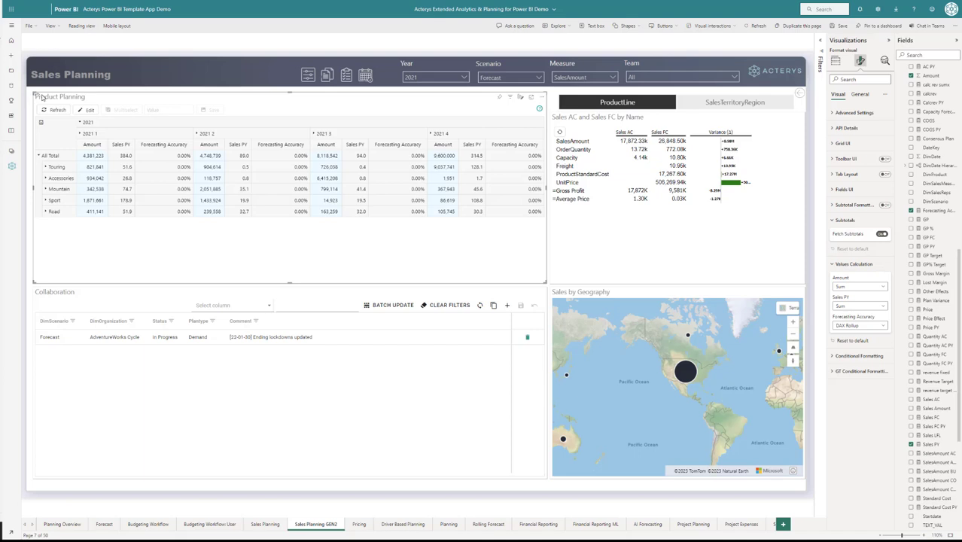
mouse_move(173, 198)
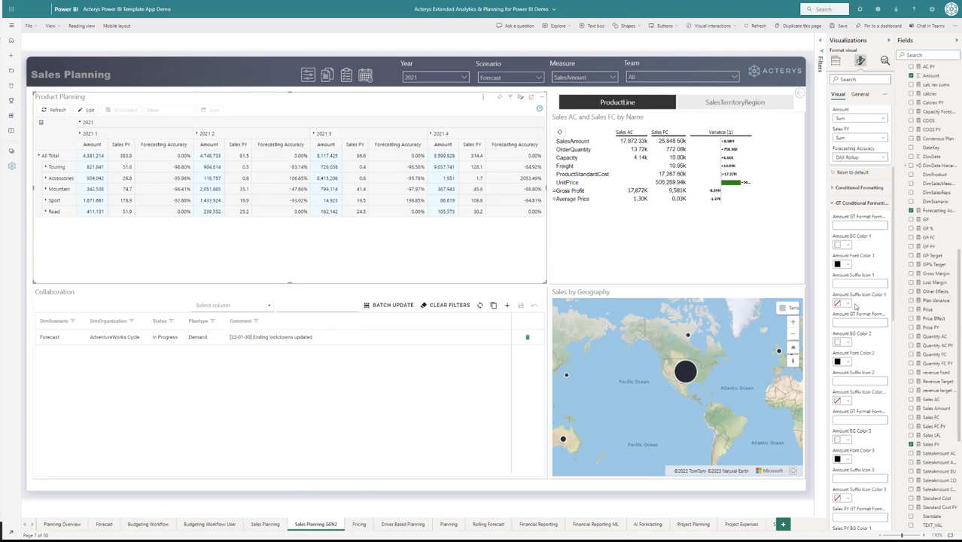
Return to the matrix's field wells holding Amount, Sales PY and Forecasting Accuracy
scroll("down", 3)
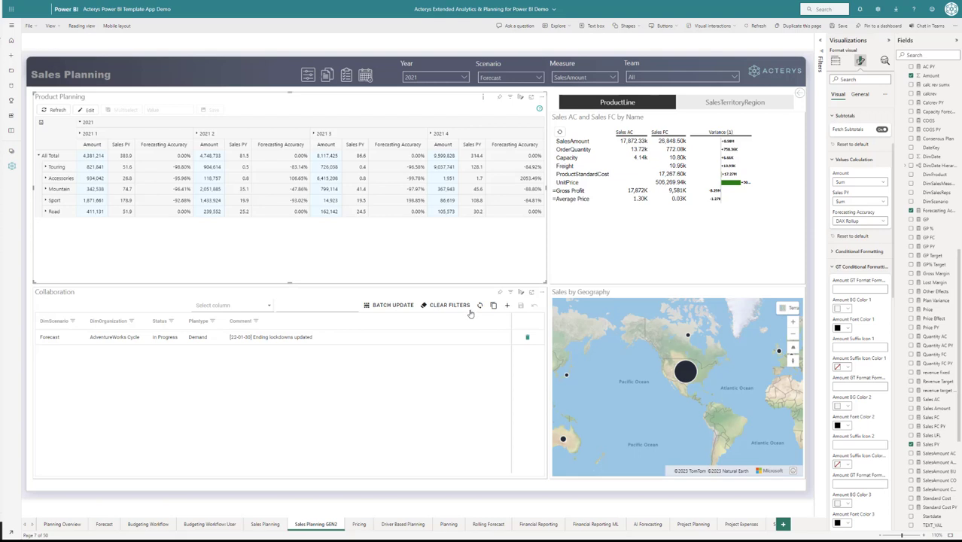
left_click(835, 59)
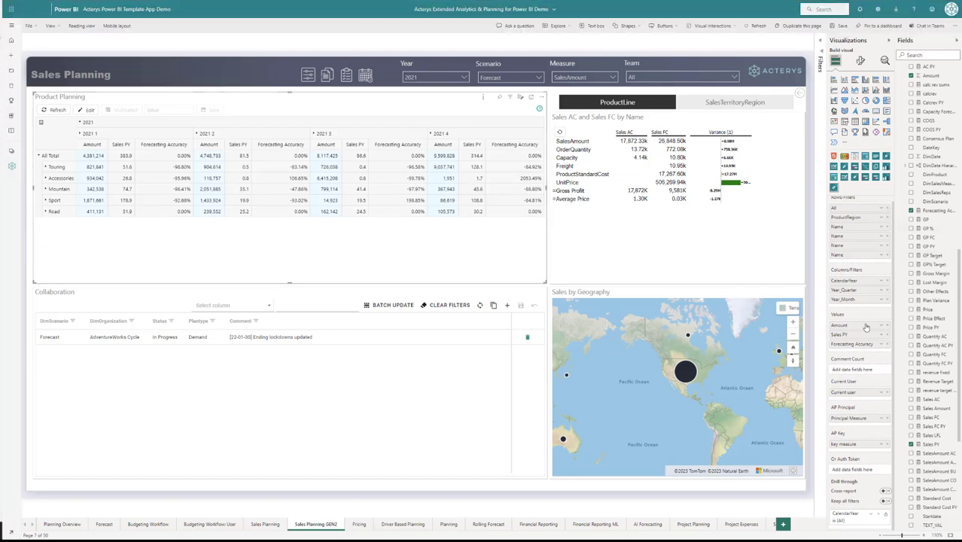
mouse_move(843, 392)
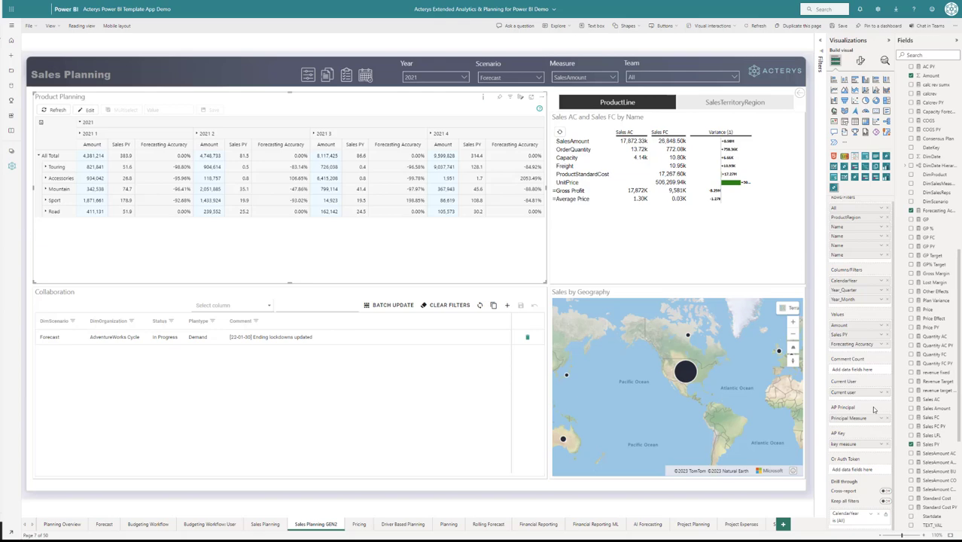
mouse_move(859, 352)
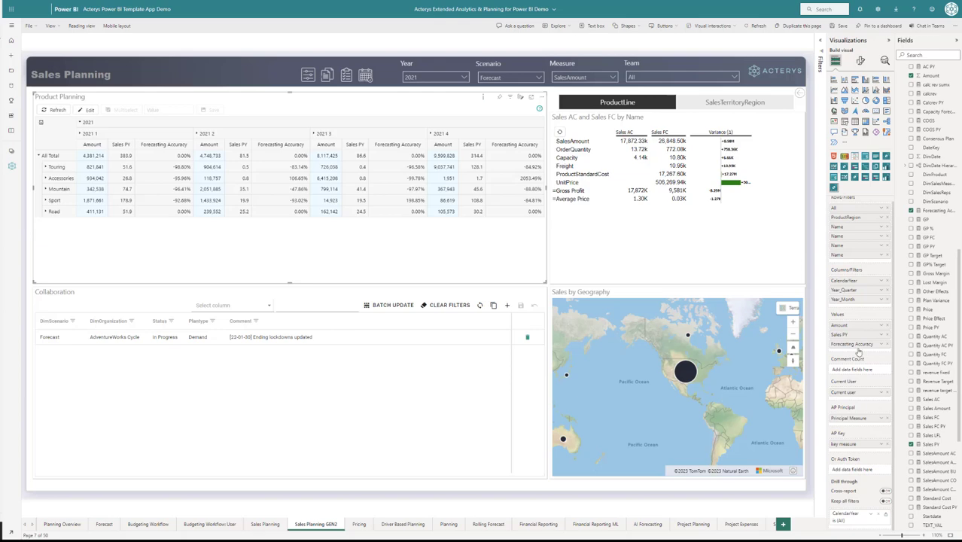
mouse_move(871, 375)
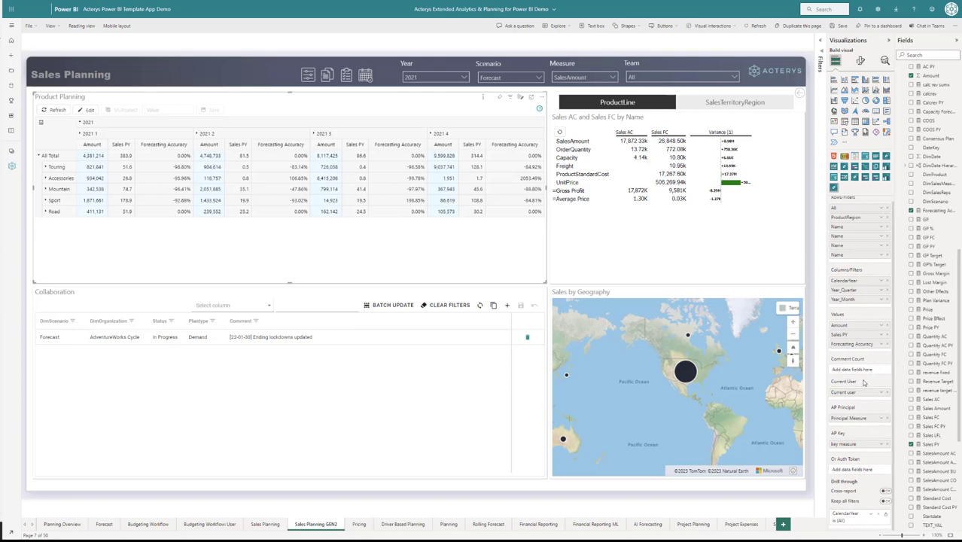
mouse_move(850, 272)
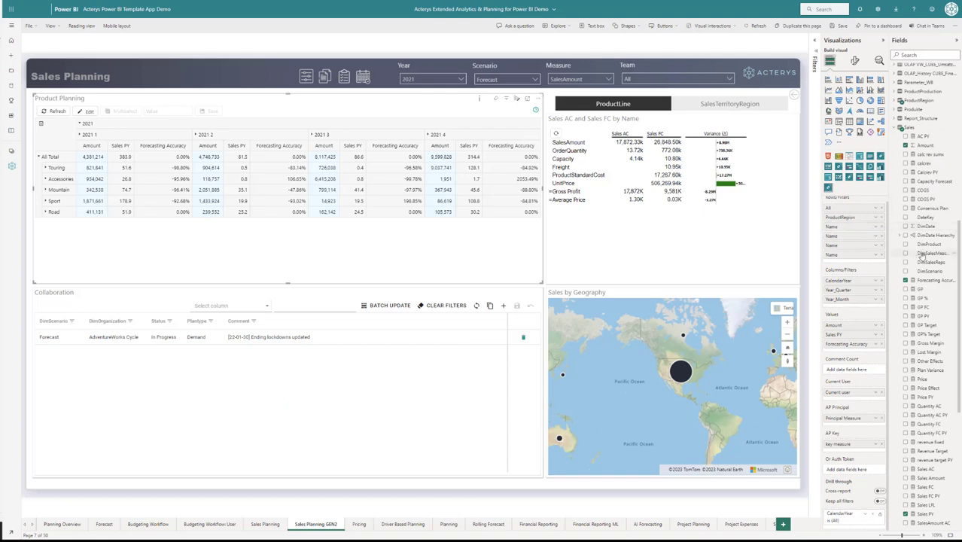
mouse_move(925, 275)
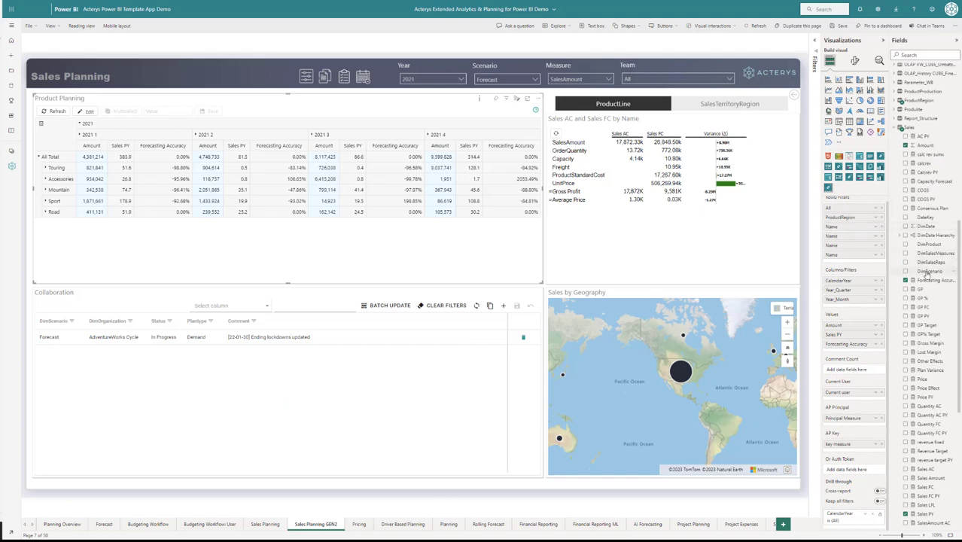
mouse_move(850, 337)
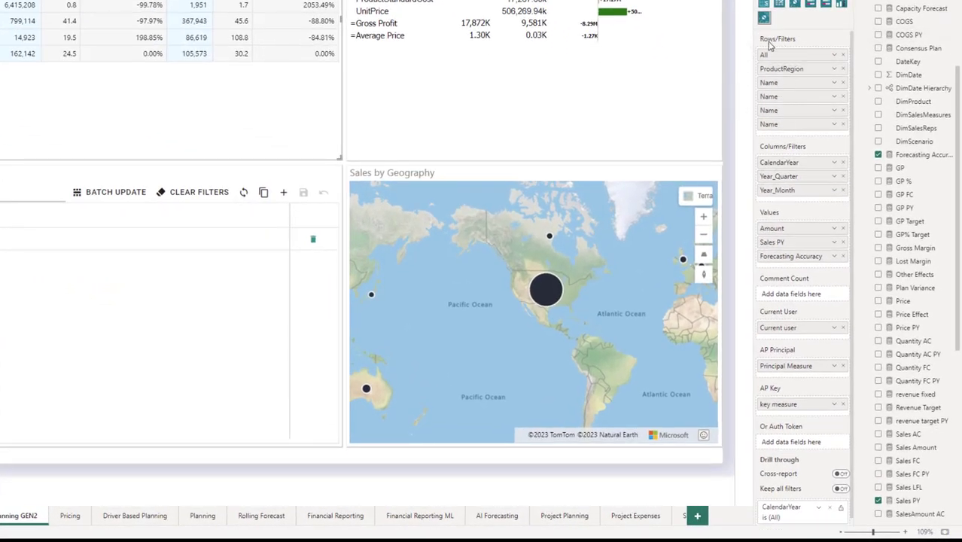
mouse_move(796, 73)
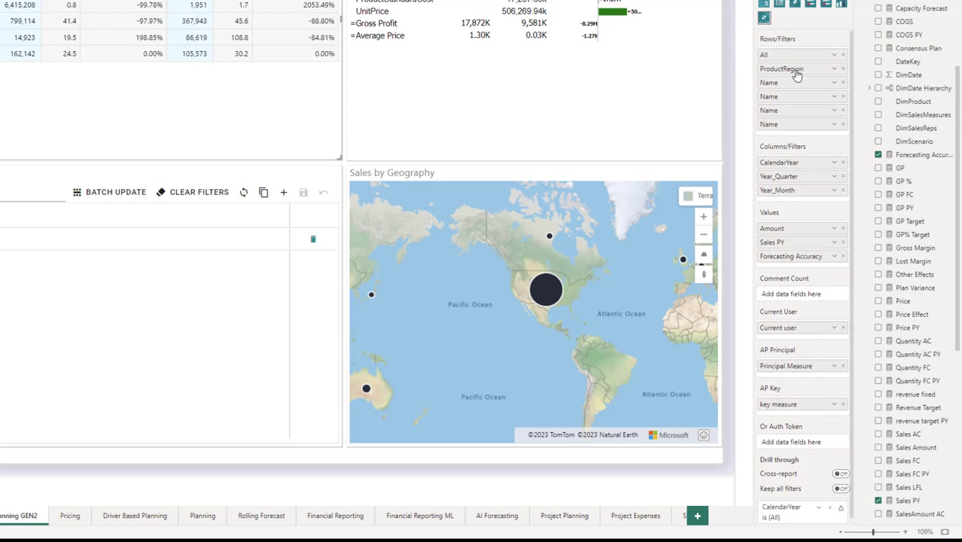
mouse_move(796, 177)
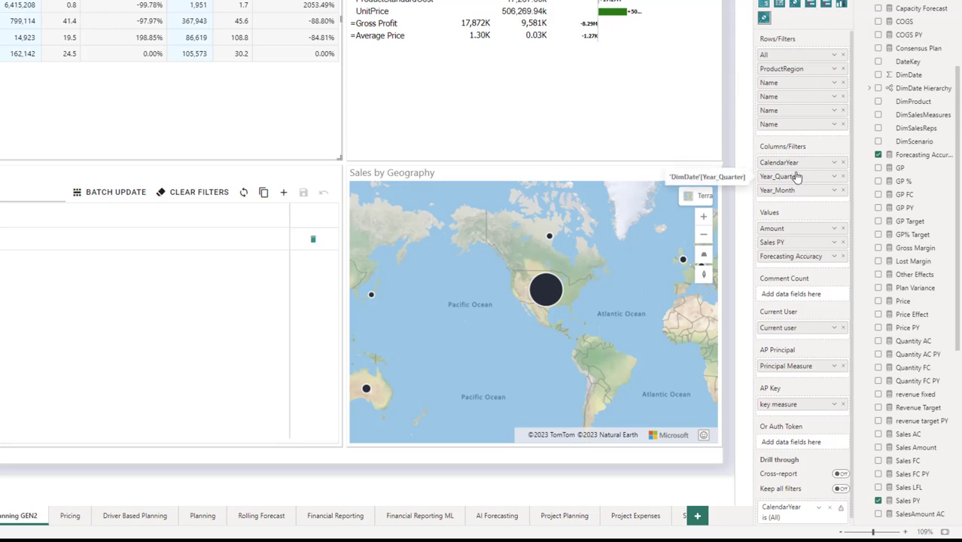
mouse_move(777, 128)
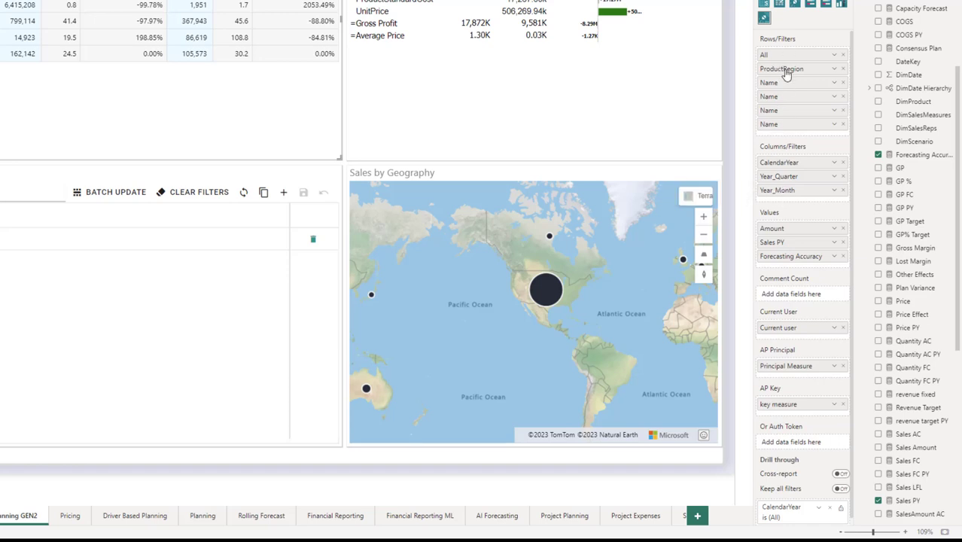
mouse_move(771, 57)
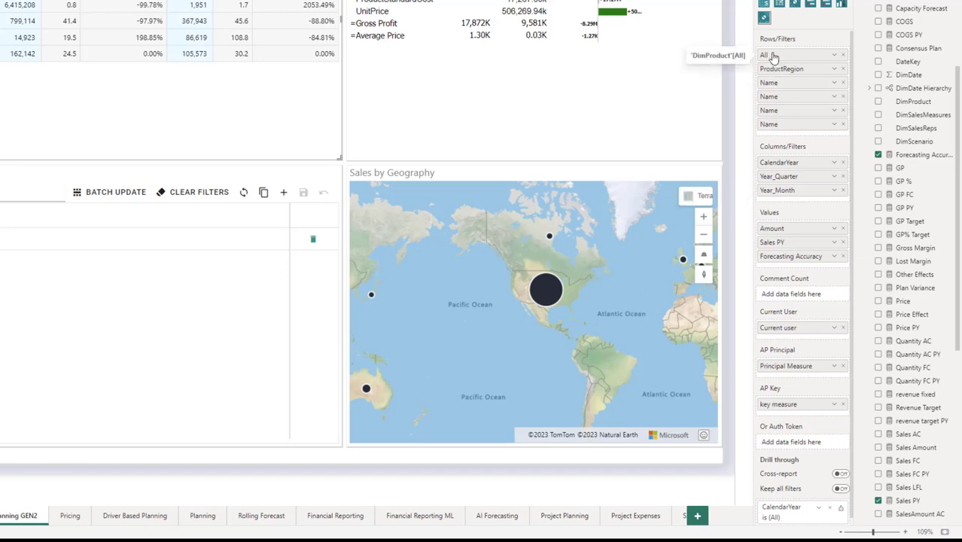
mouse_move(777, 83)
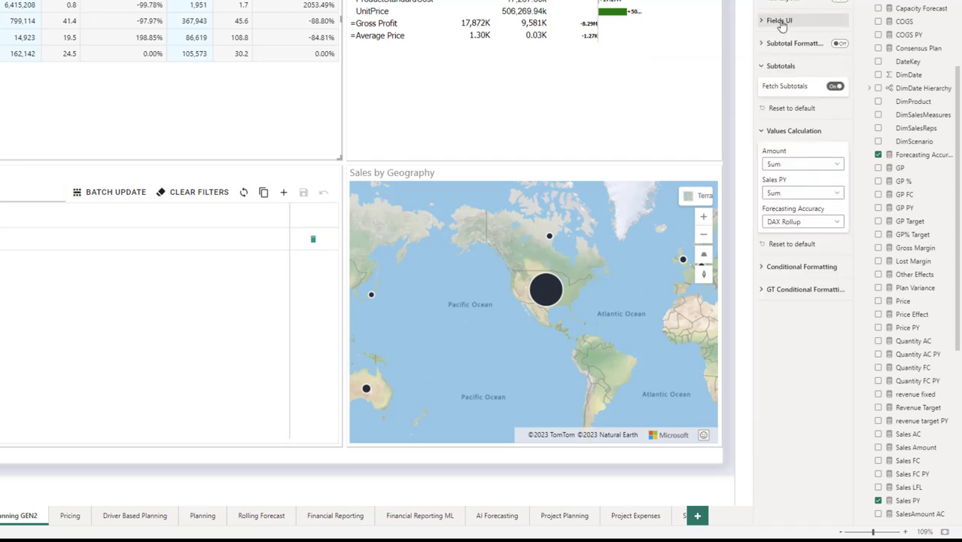
Expand Fields UI and browse each dimension's display name, Filter On and Expanded options
left_click(779, 21)
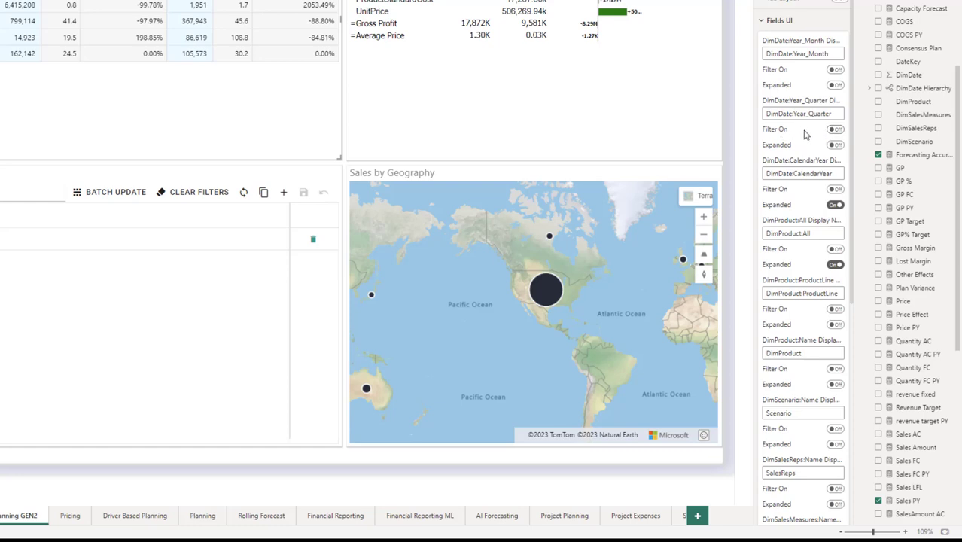
scroll("down", 3)
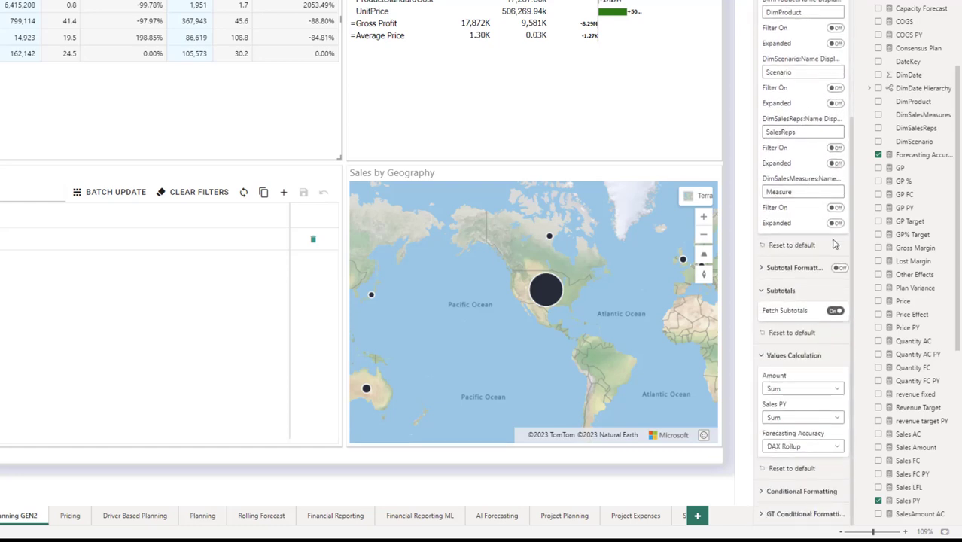
mouse_move(842, 130)
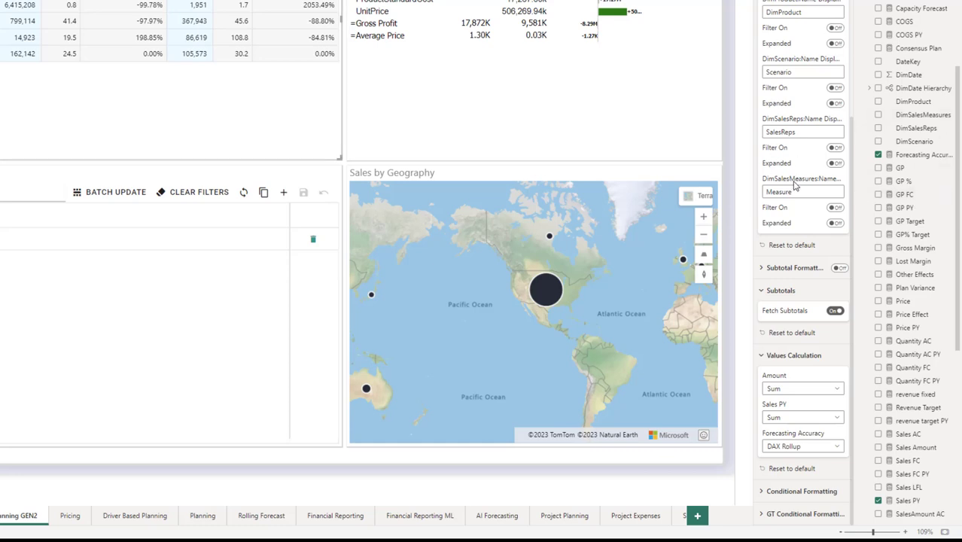
mouse_move(826, 184)
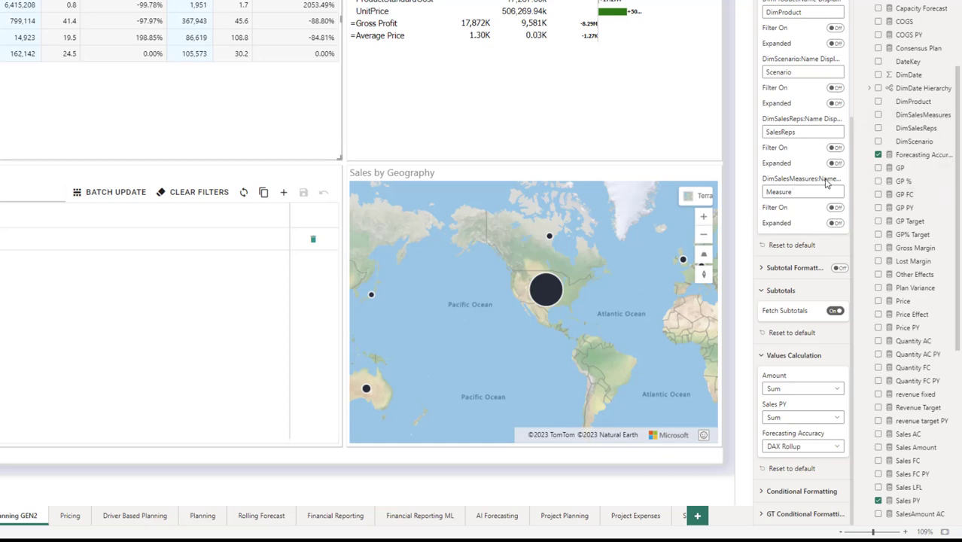
mouse_move(826, 183)
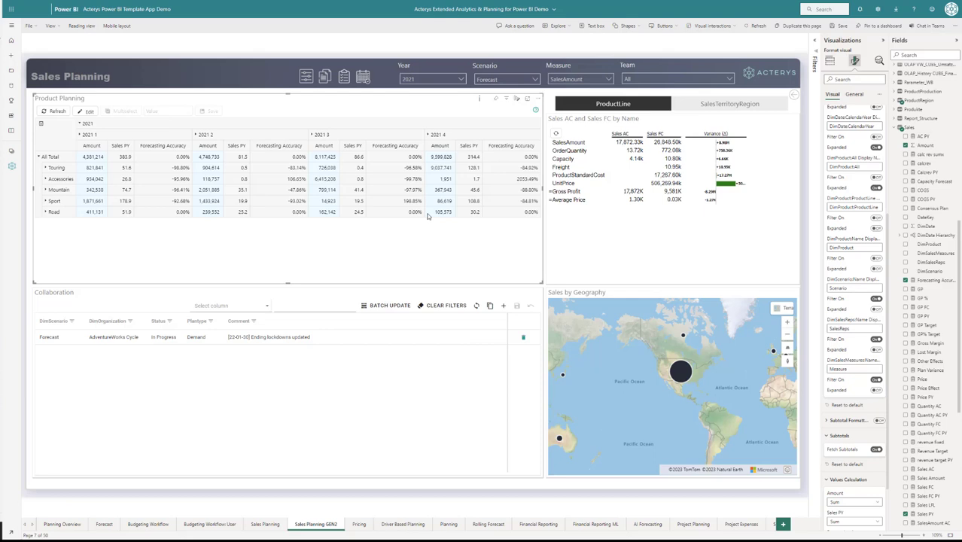
mouse_move(301, 206)
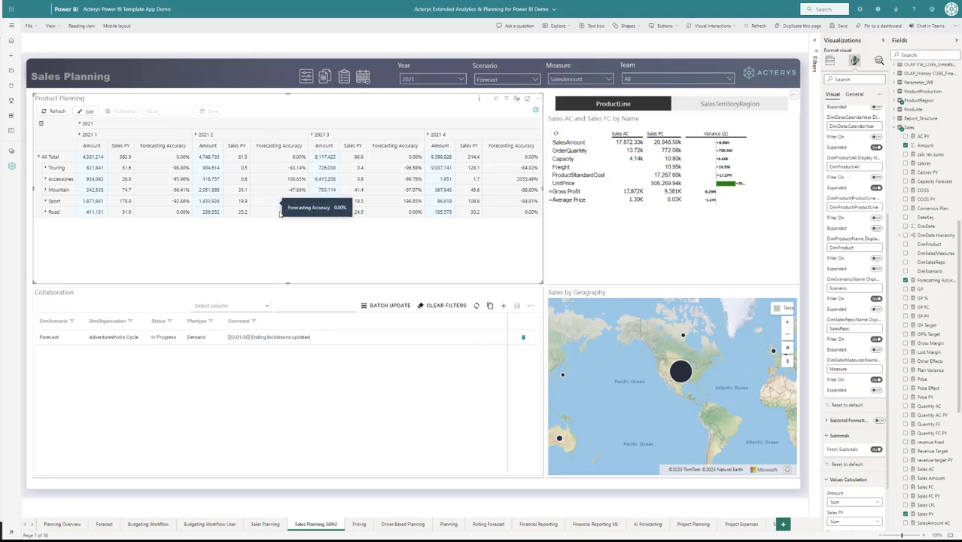
mouse_move(481, 229)
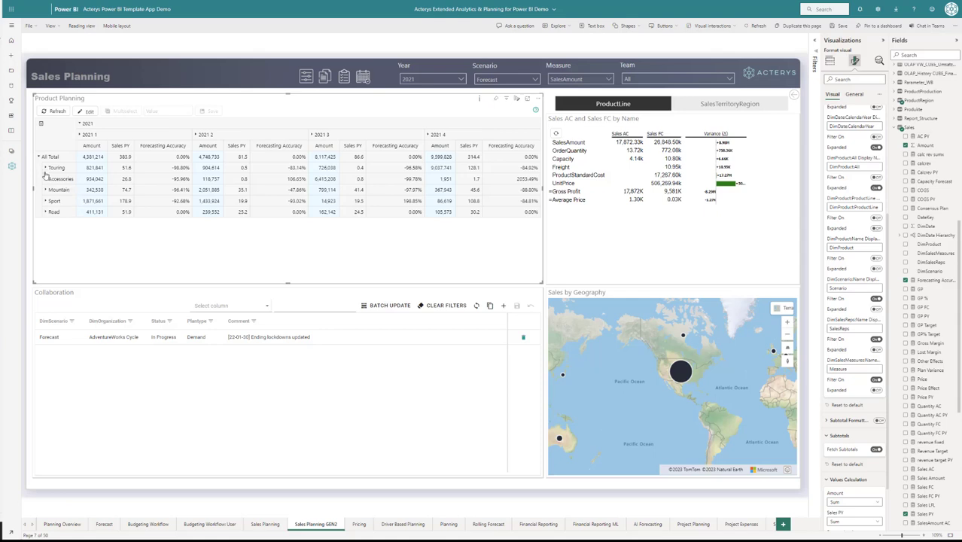
Expand the Touring row into its individual products with quarterly values
left_click(47, 167)
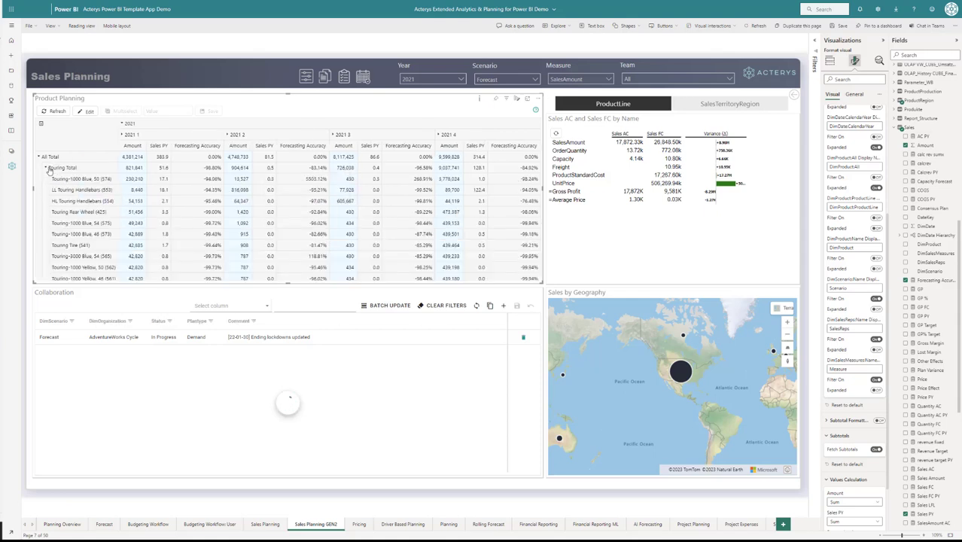
left_click(828, 61)
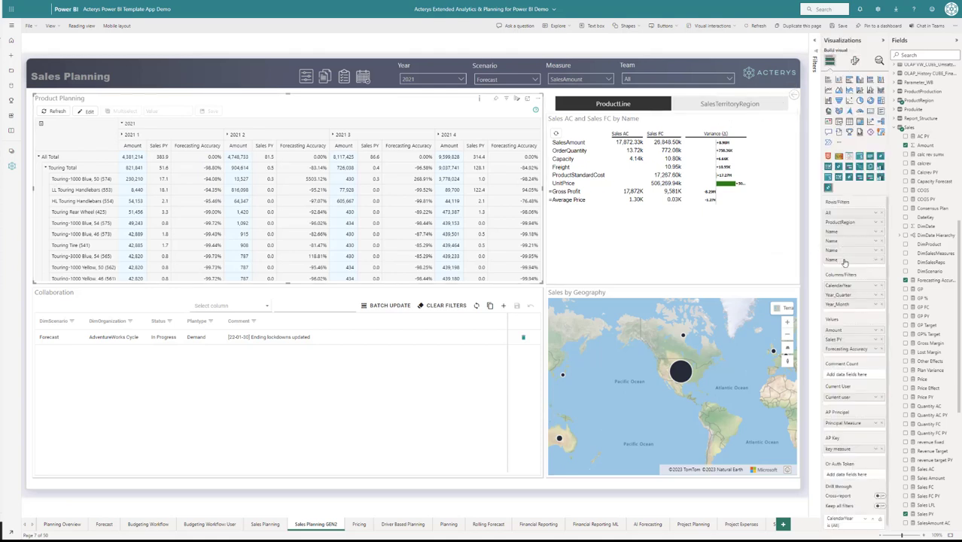
mouse_move(841, 260)
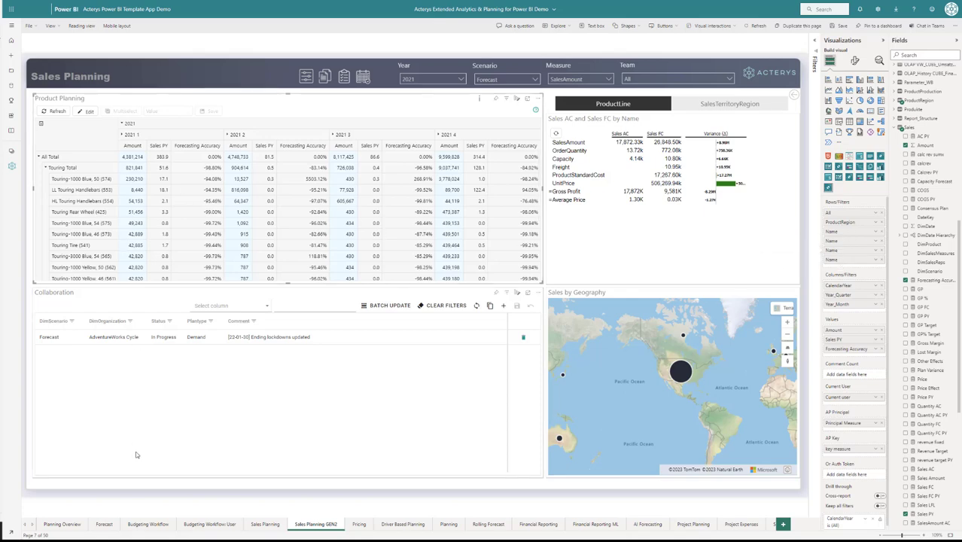
mouse_move(382, 437)
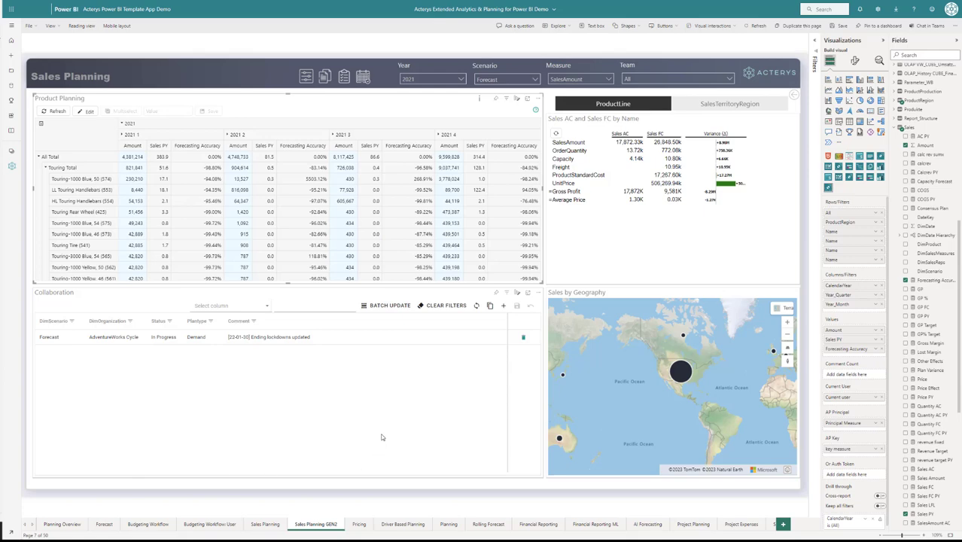
mouse_move(327, 373)
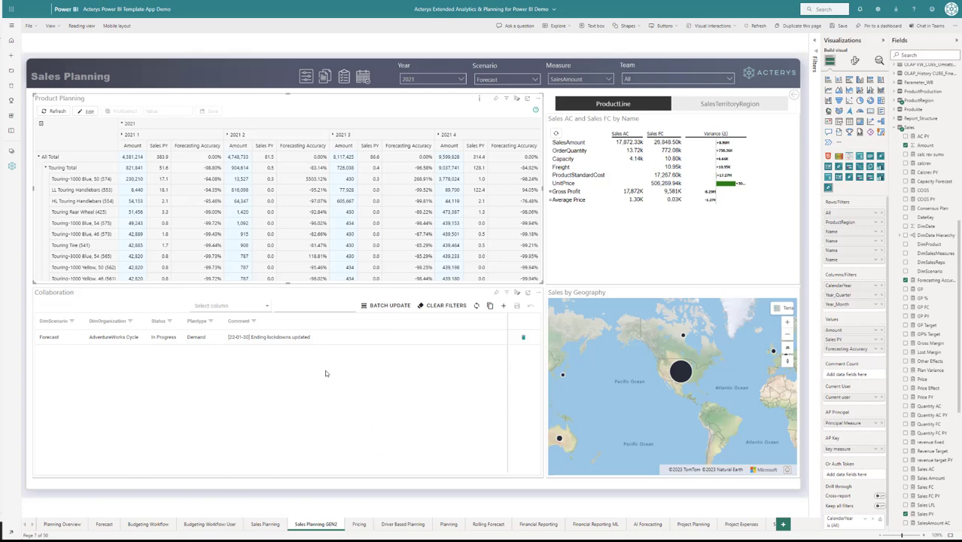